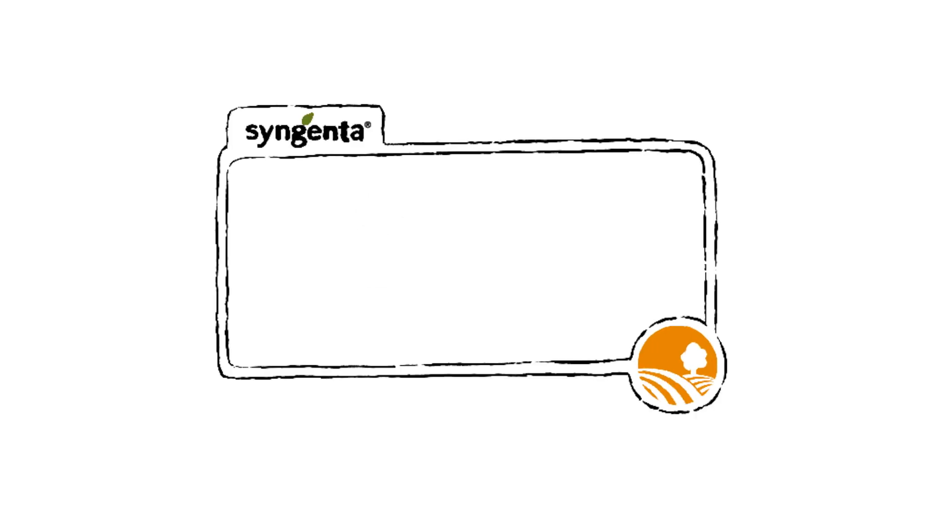
{"action": "type", "text": "How can we increase the average prod"}
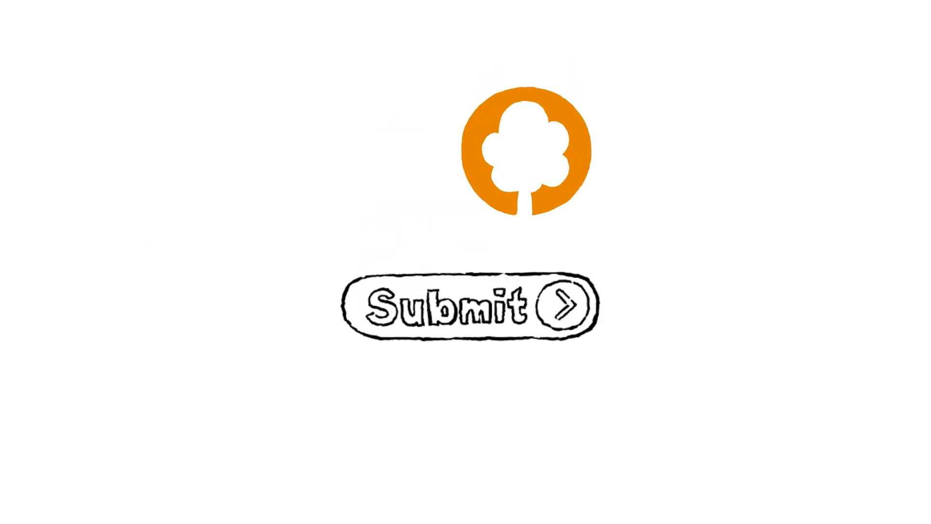
{"action": "left_click", "coordinate": [468, 306]}
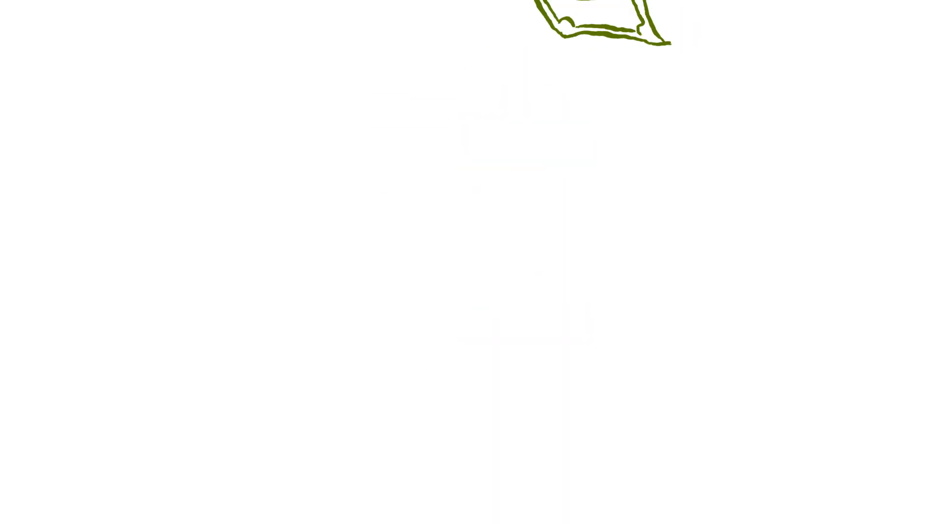